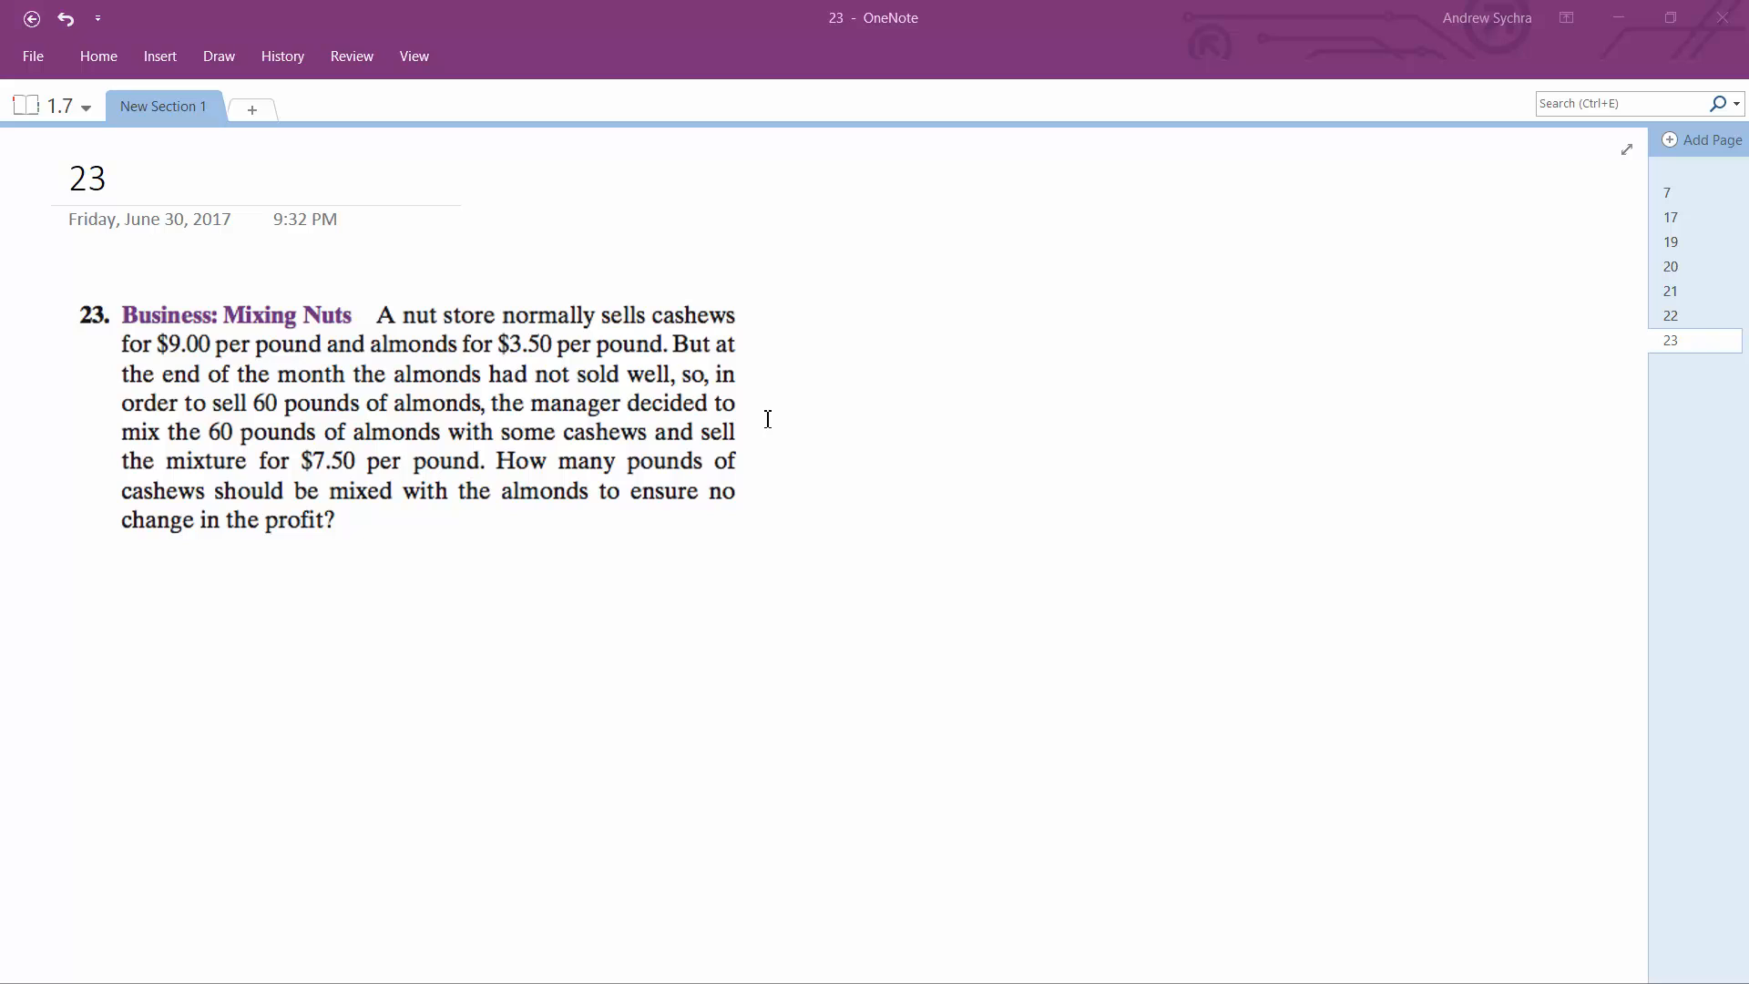
mouse_move(765, 418)
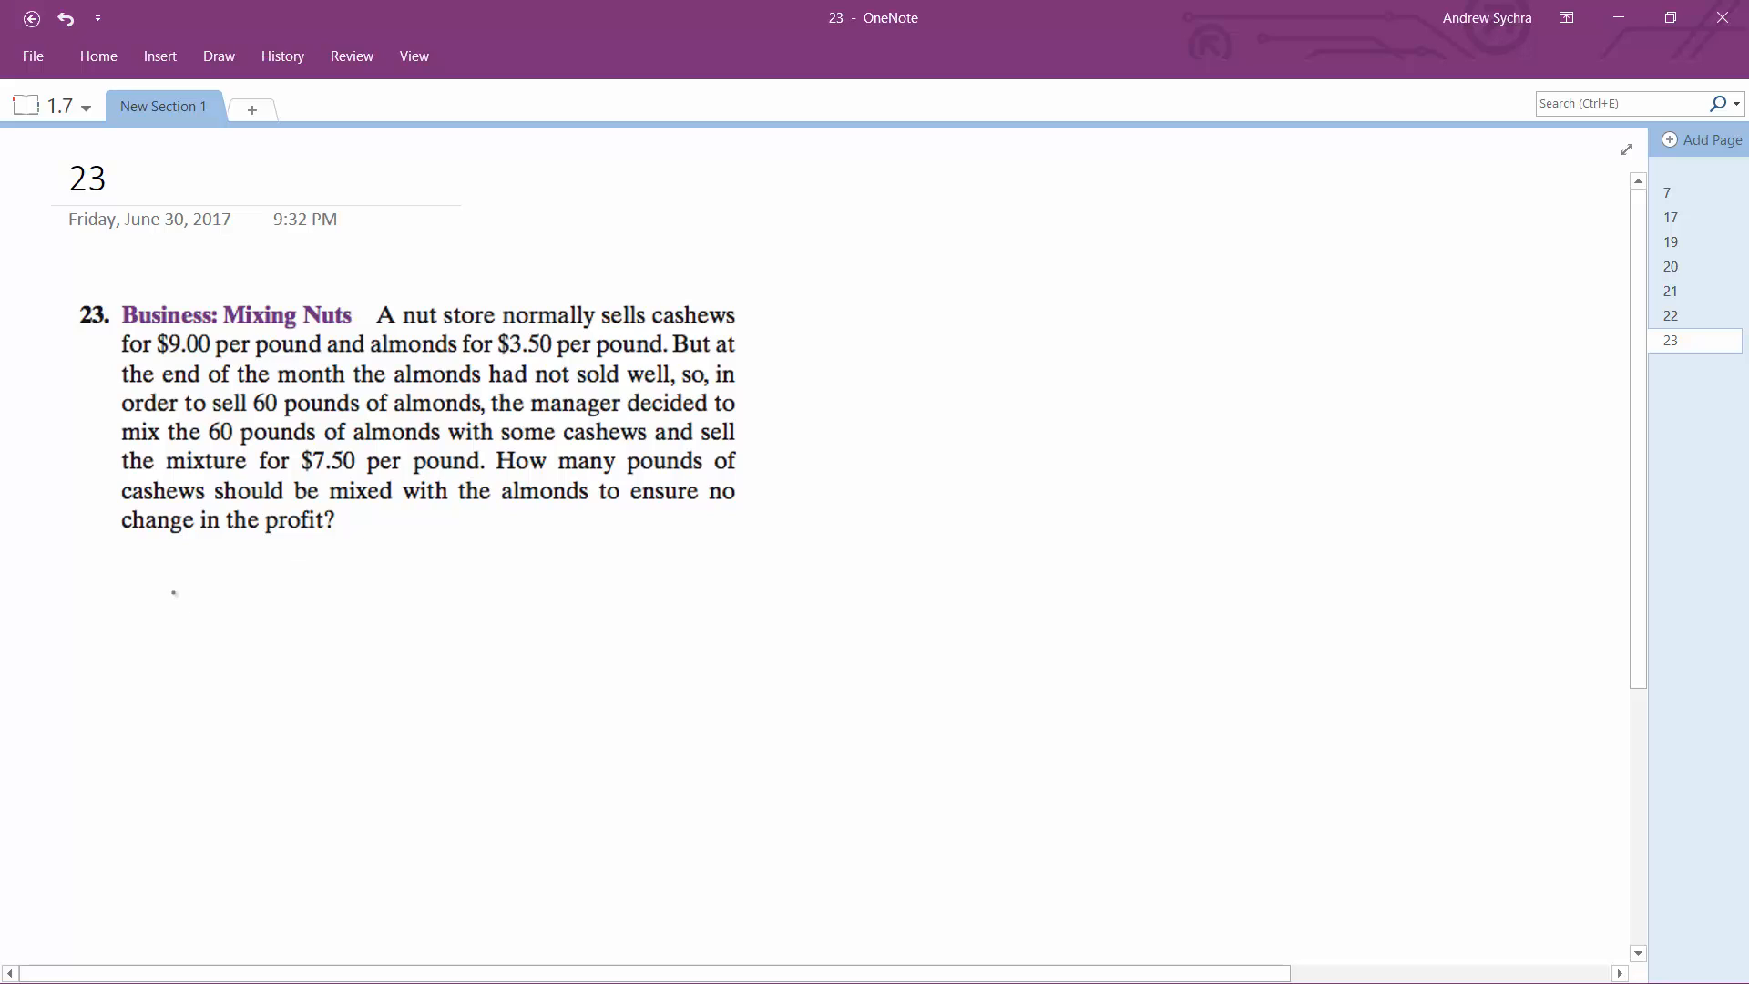
- Ink a first draft, x + 60 =, below the mixing-nuts problem
drag(162, 571, 190, 613)
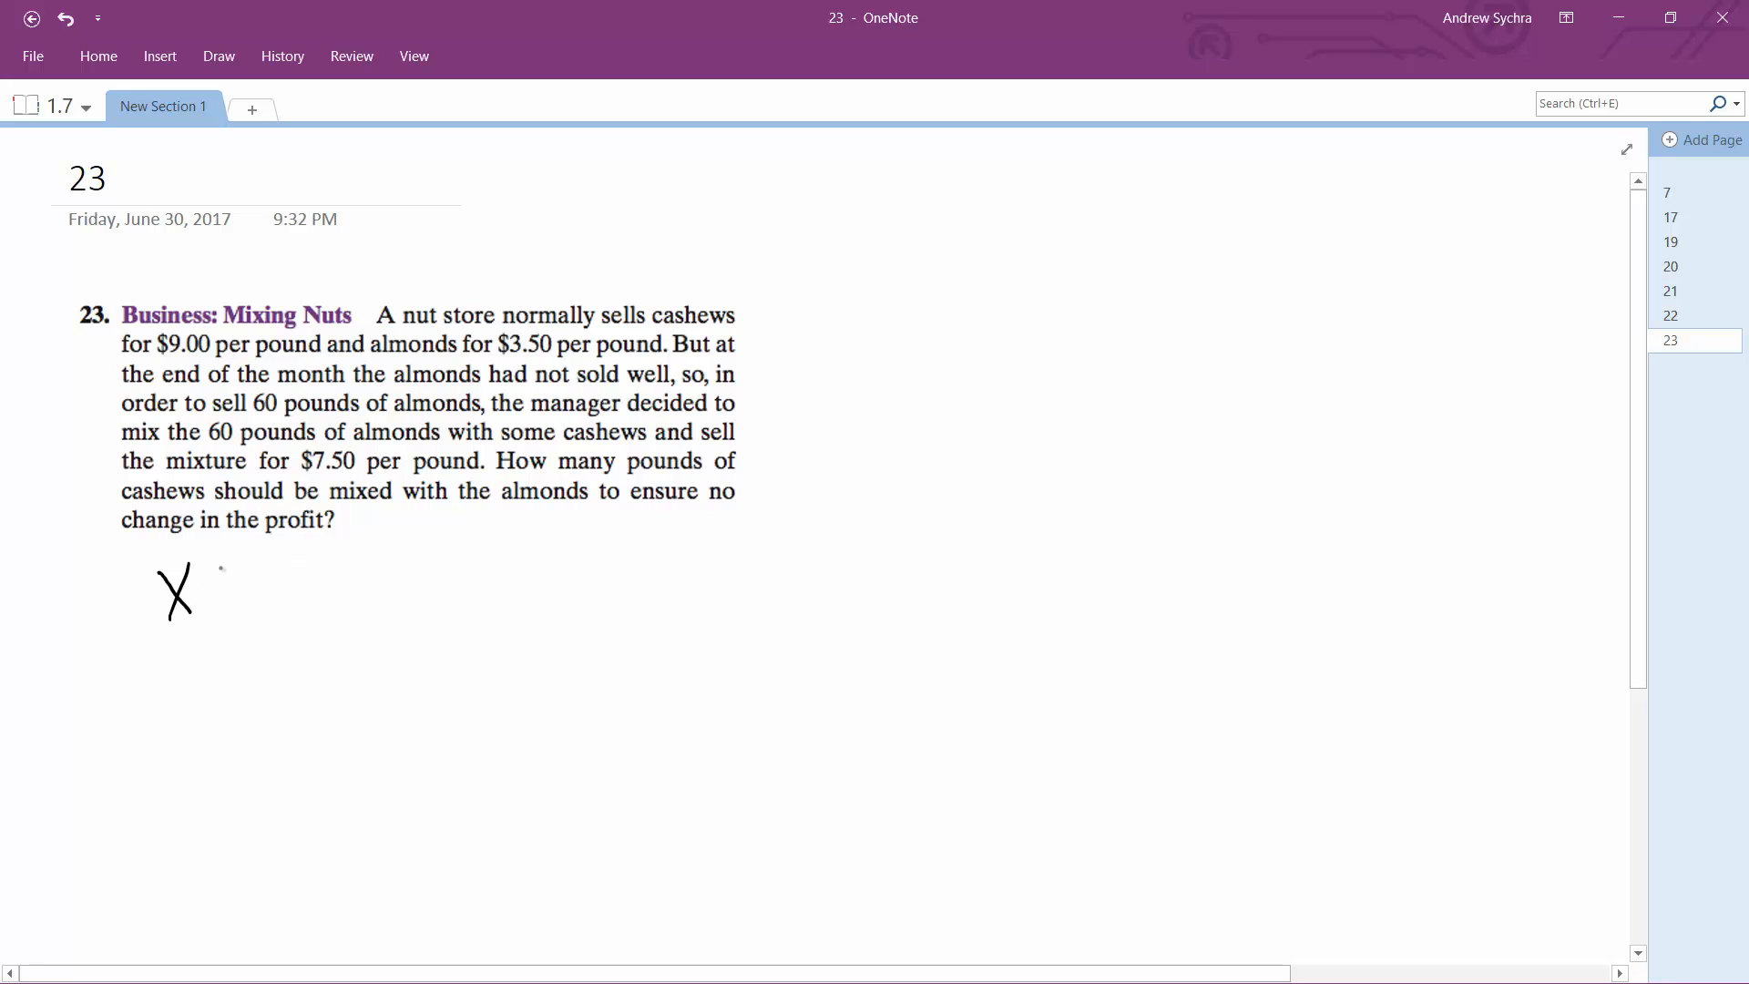
drag(207, 591, 323, 591)
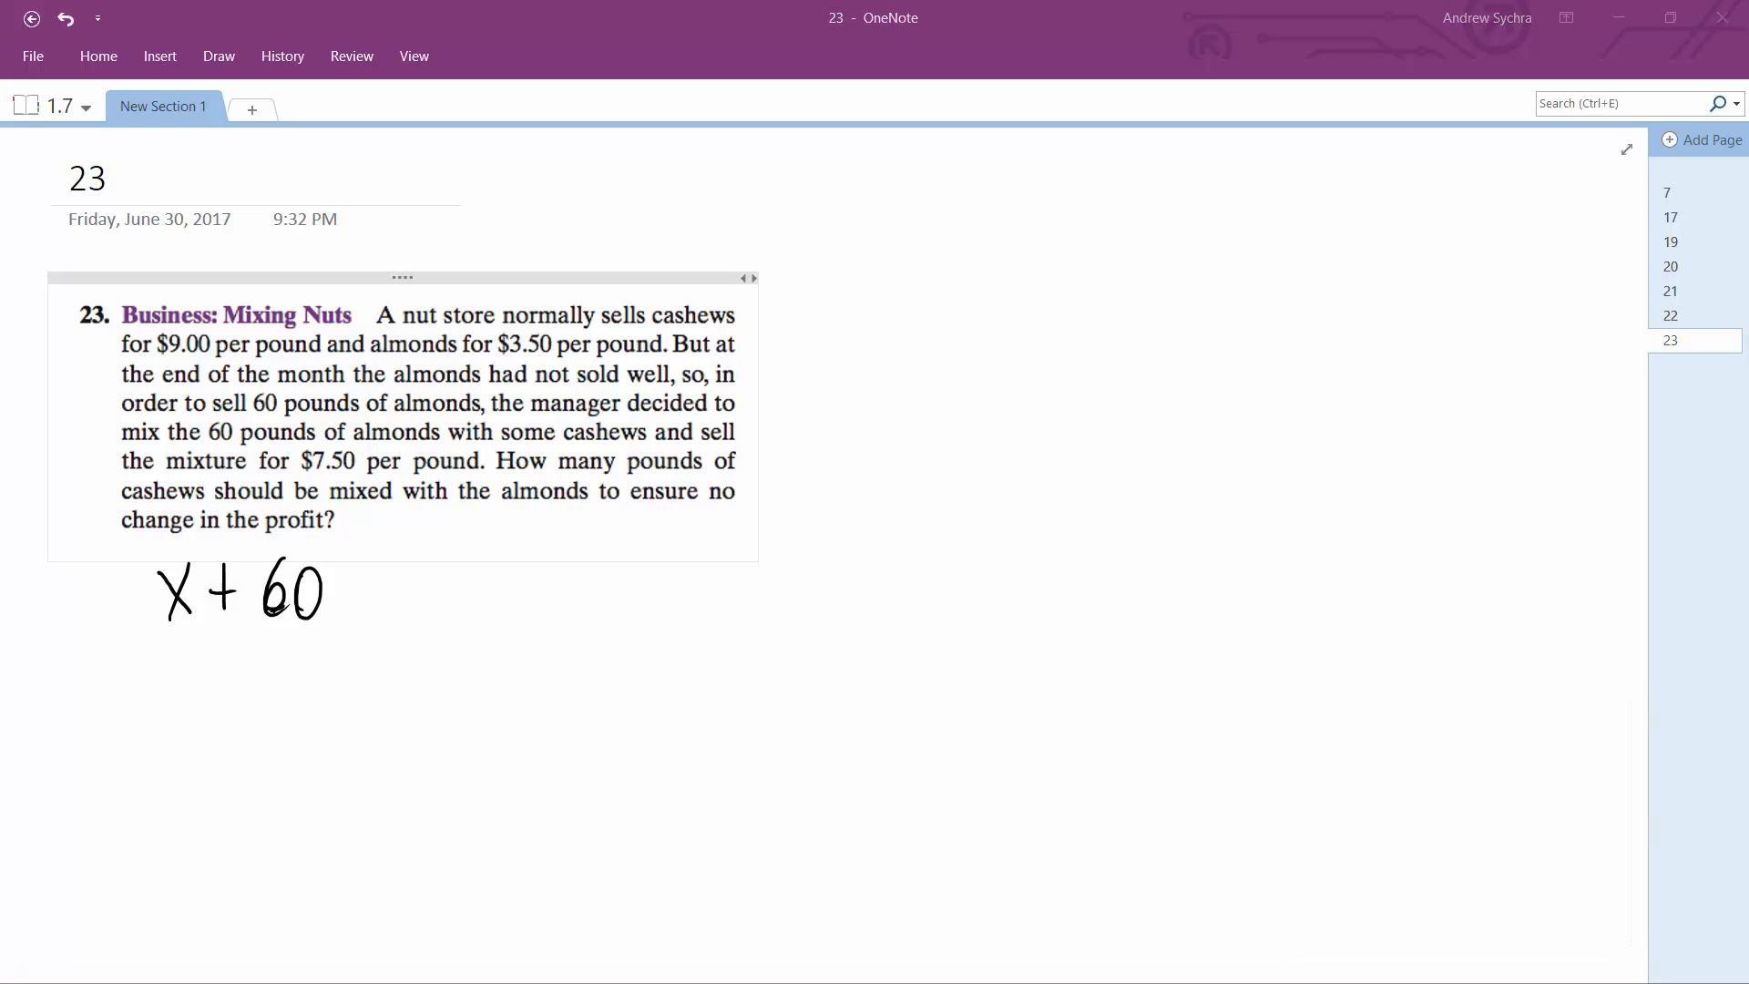
click(541, 552)
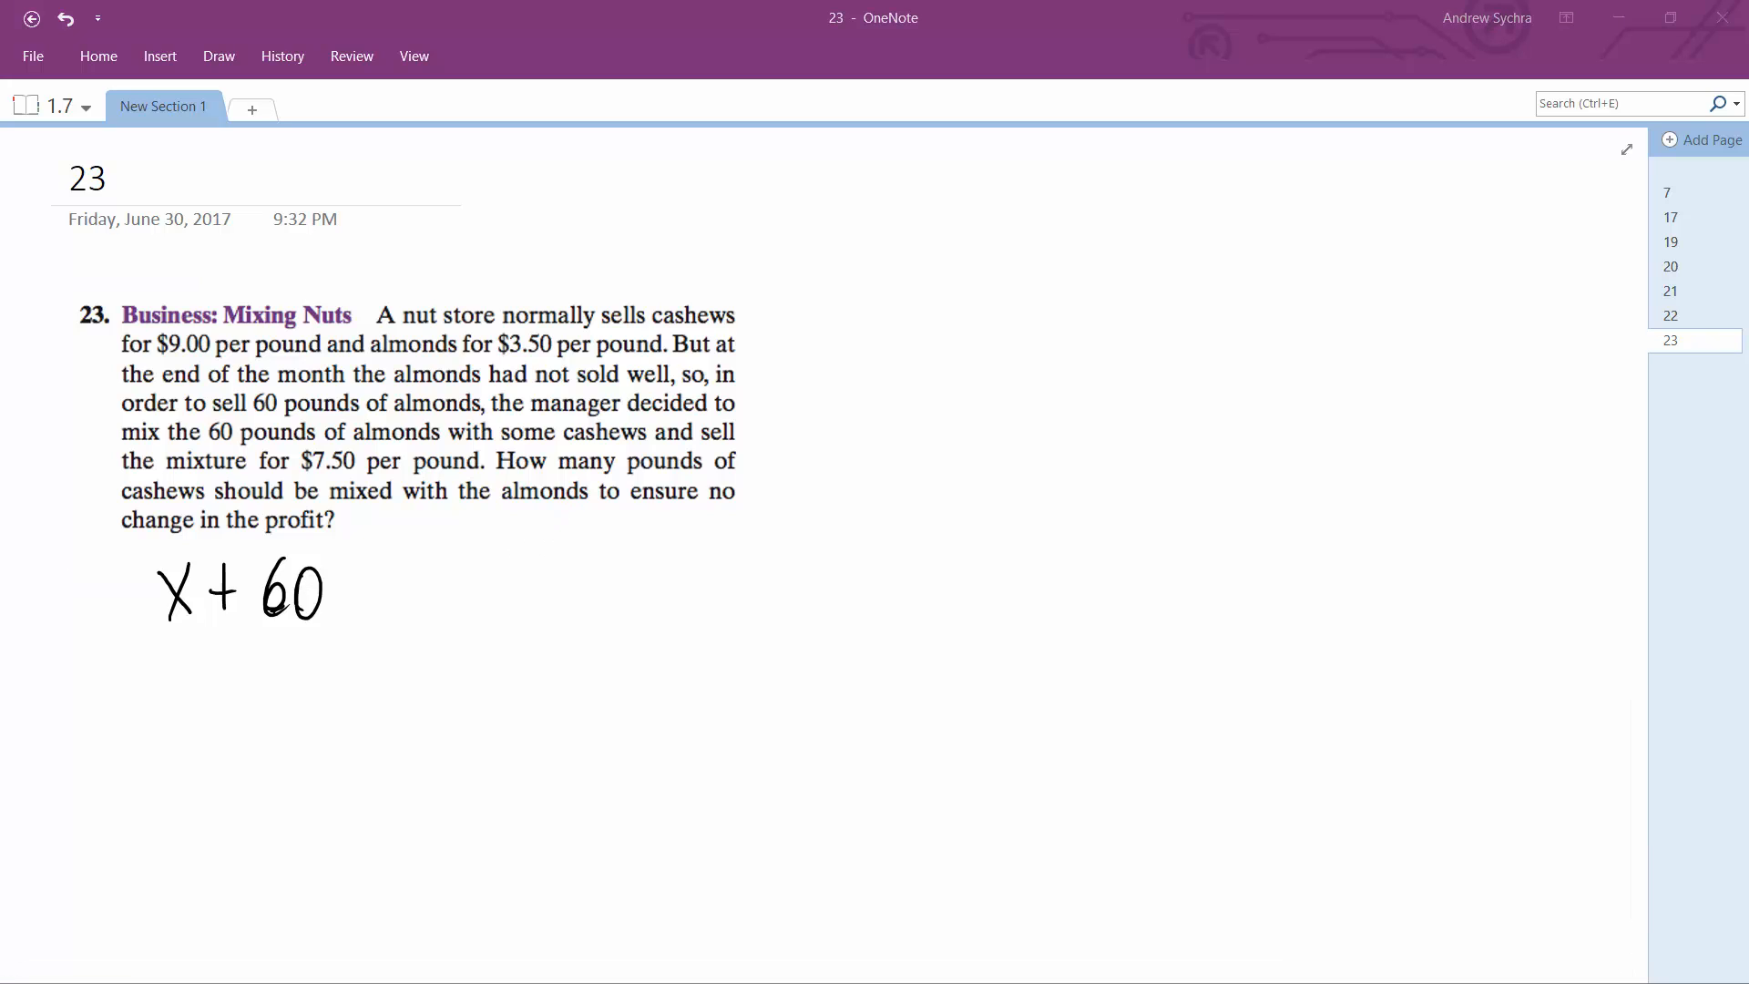
drag(357, 602, 394, 580)
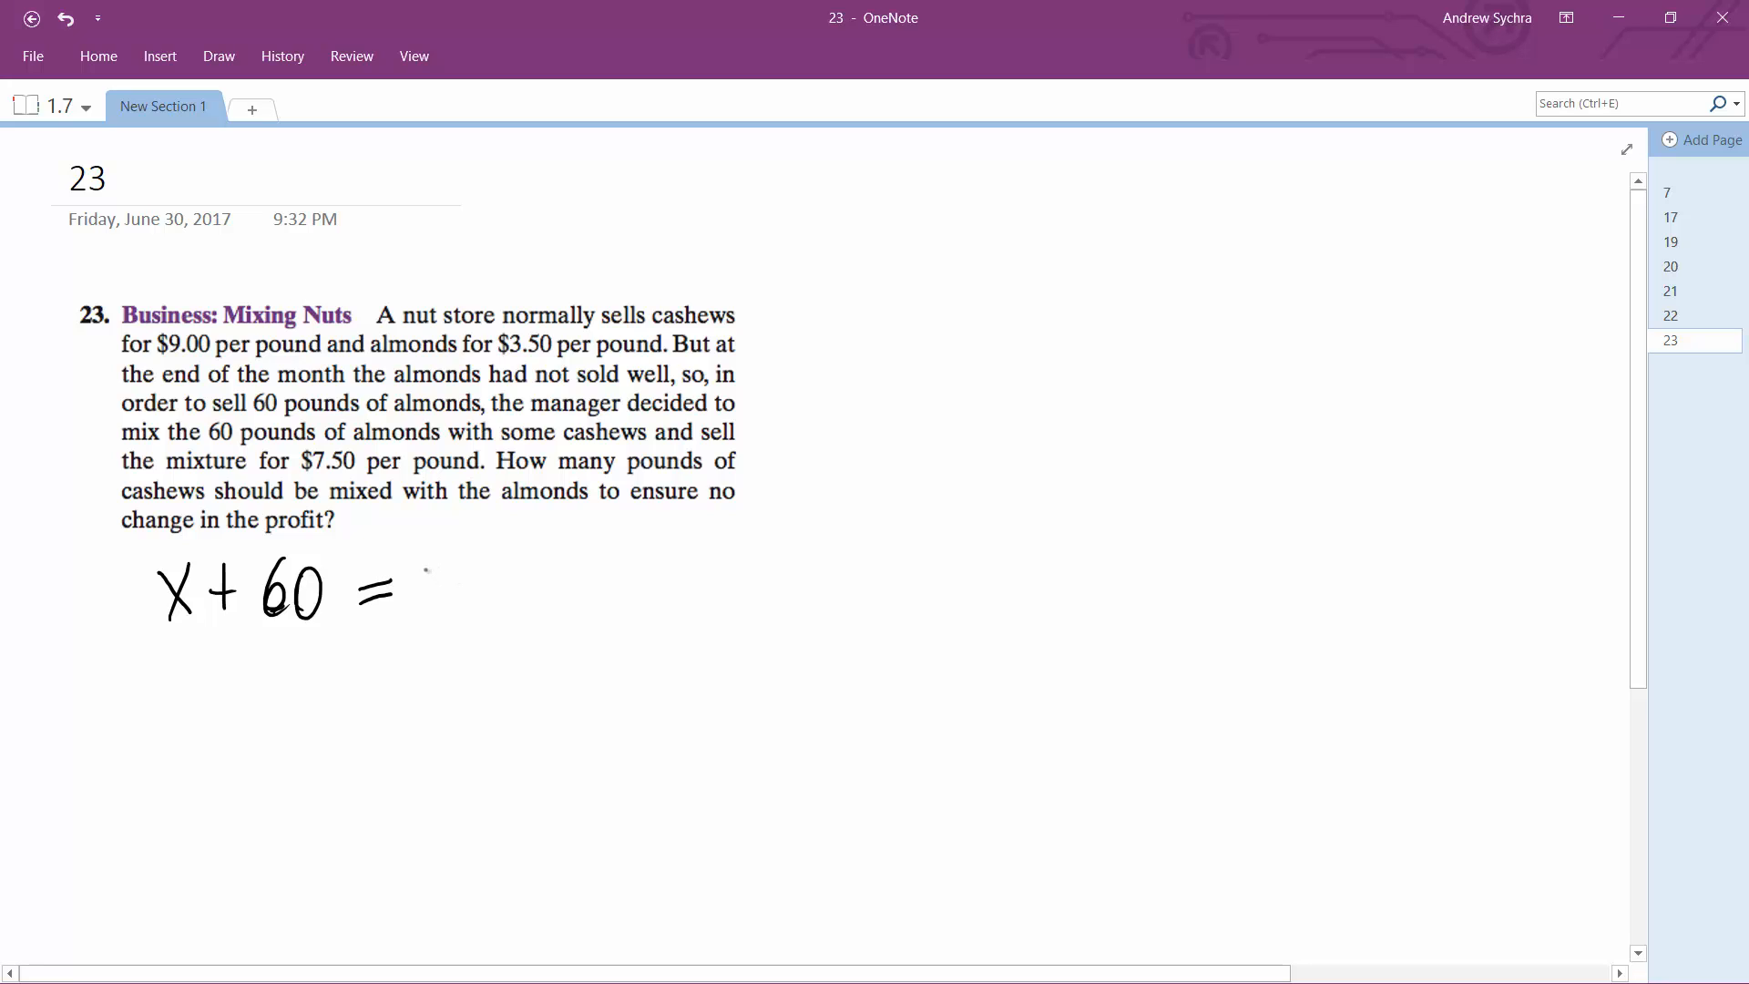
drag(436, 568, 462, 607)
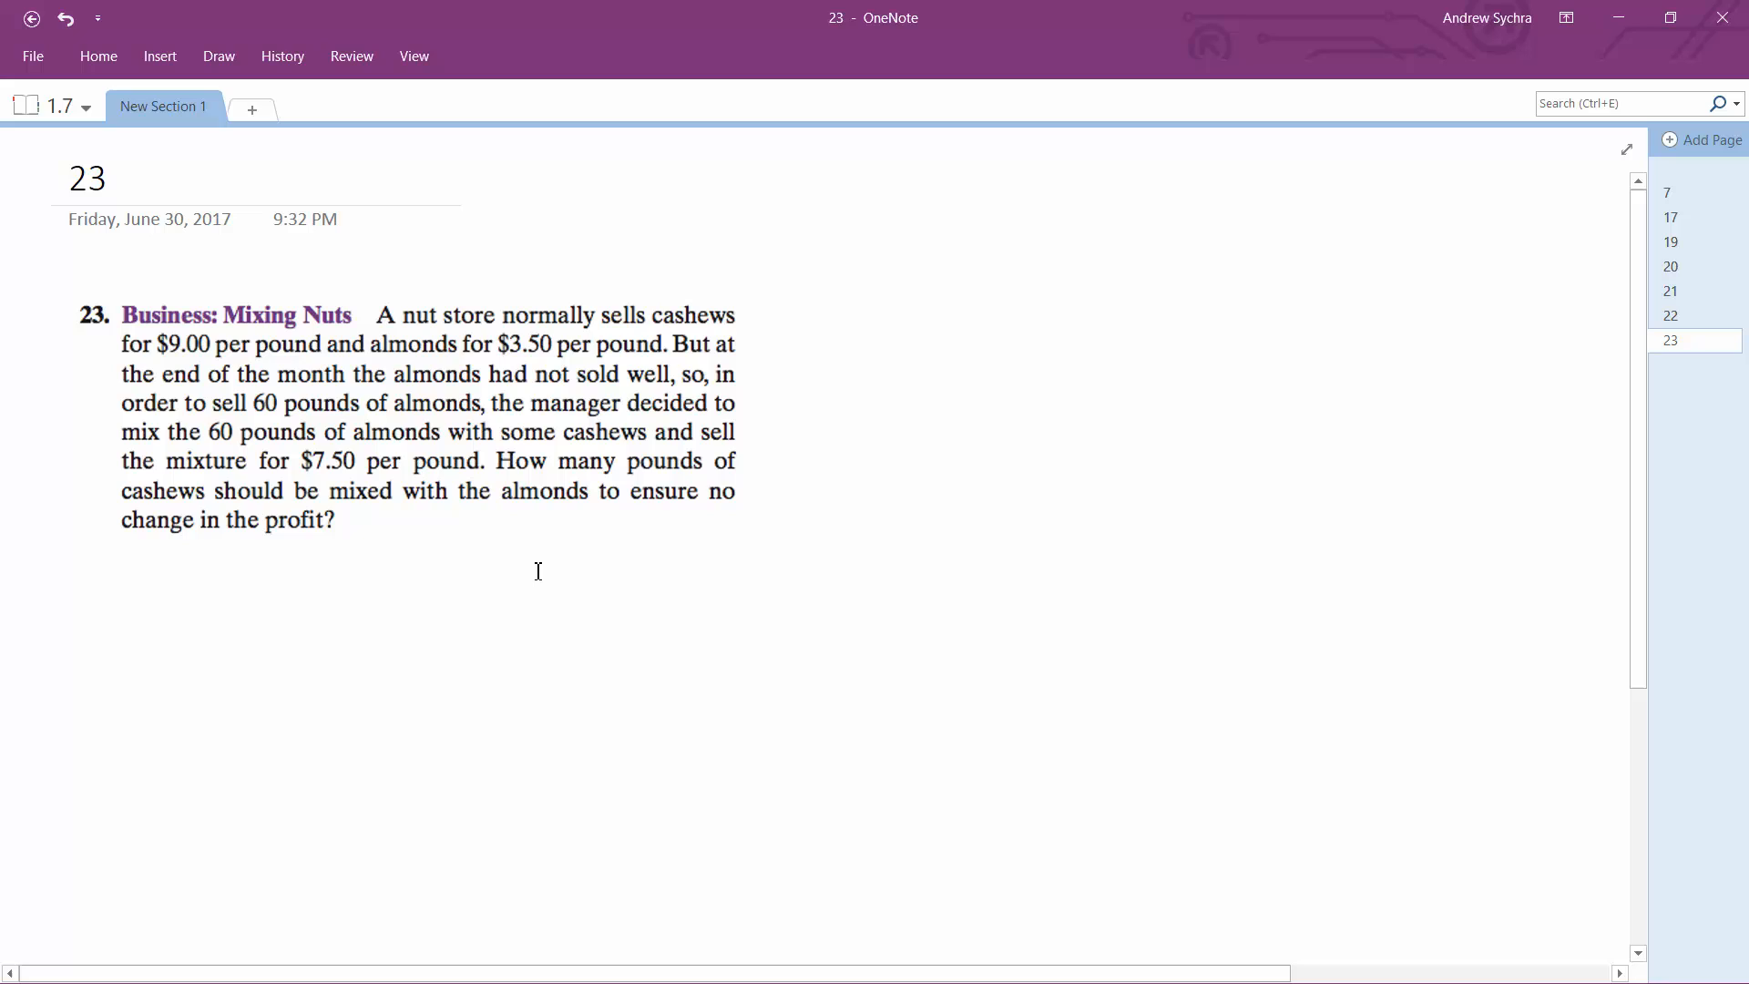
- Handwrite 9x + 3.5·60 = 7.5(x + 60), then start the next line with 9x
drag(156, 569, 178, 625)
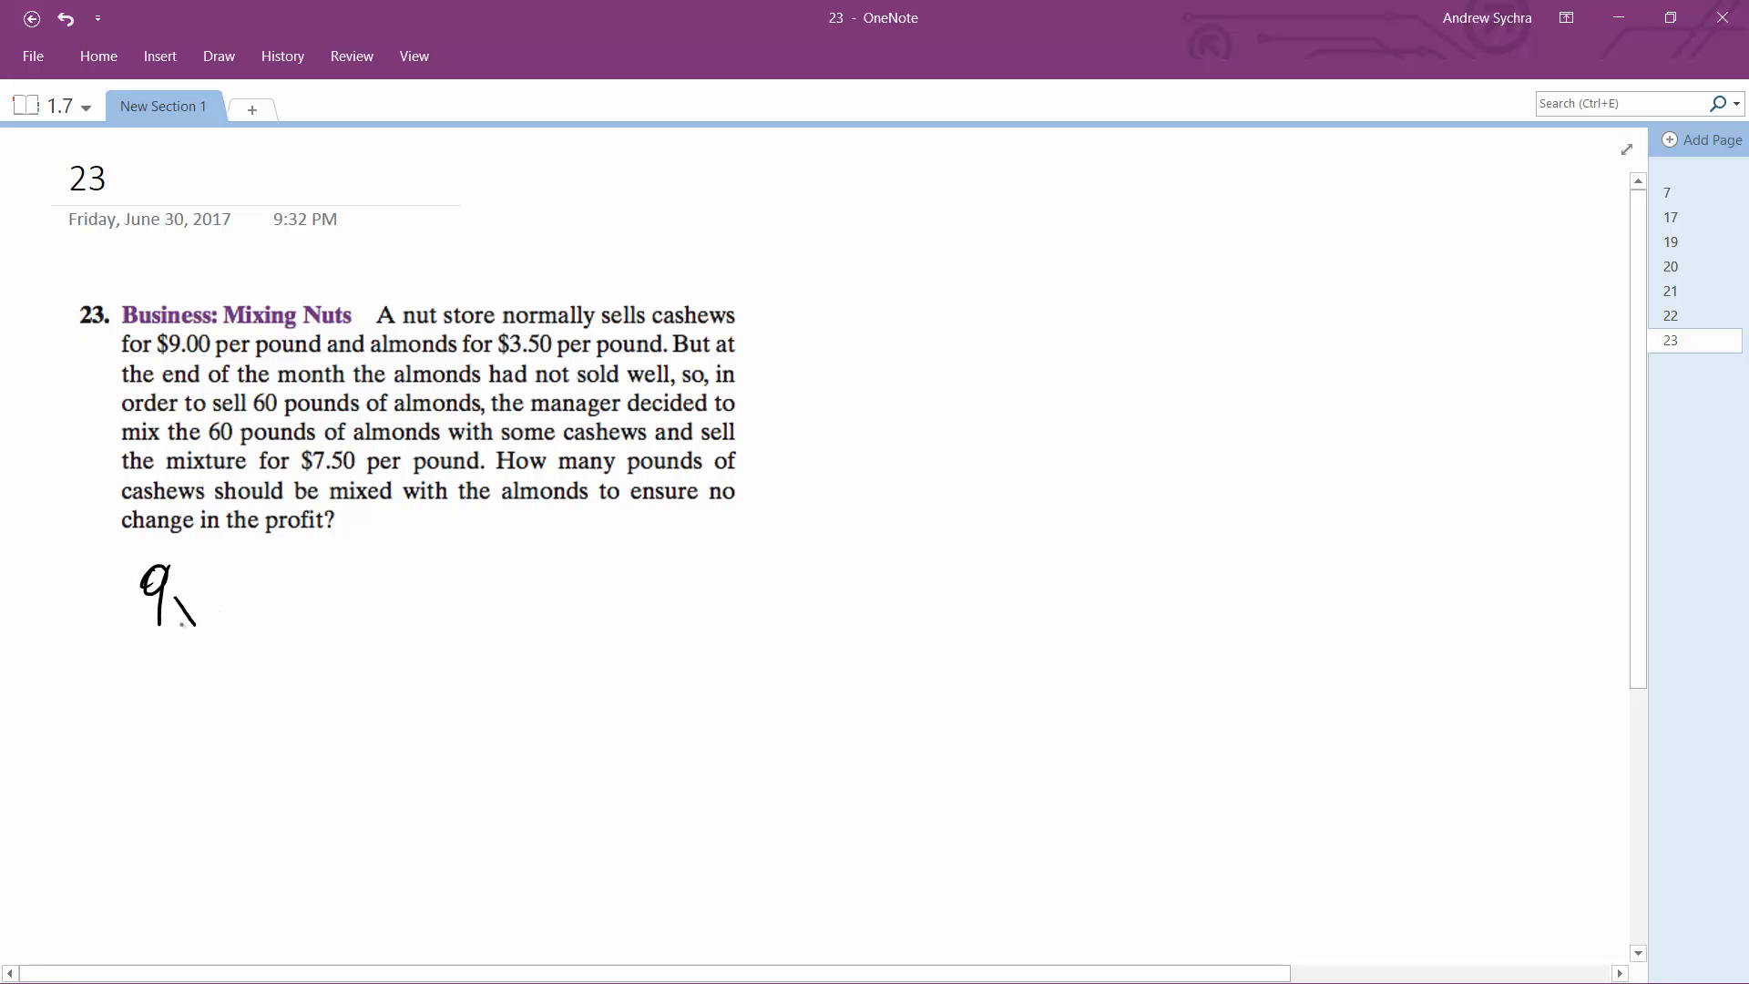
drag(167, 602, 234, 591)
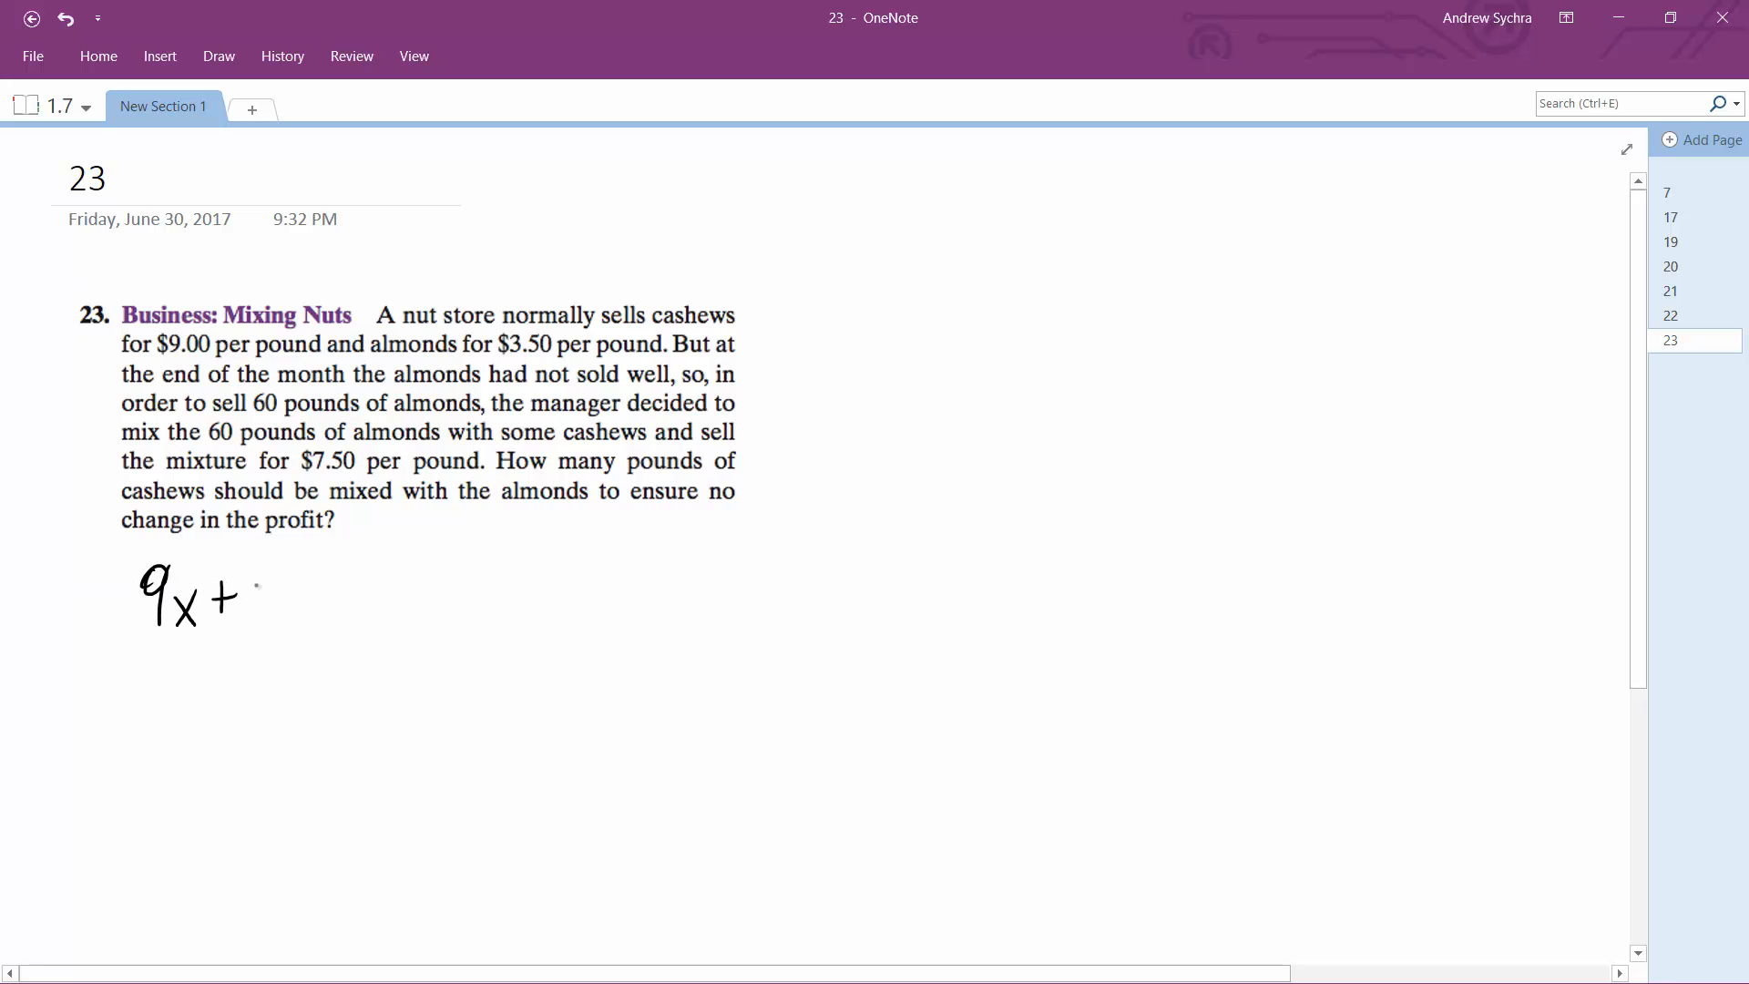
drag(268, 602, 357, 602)
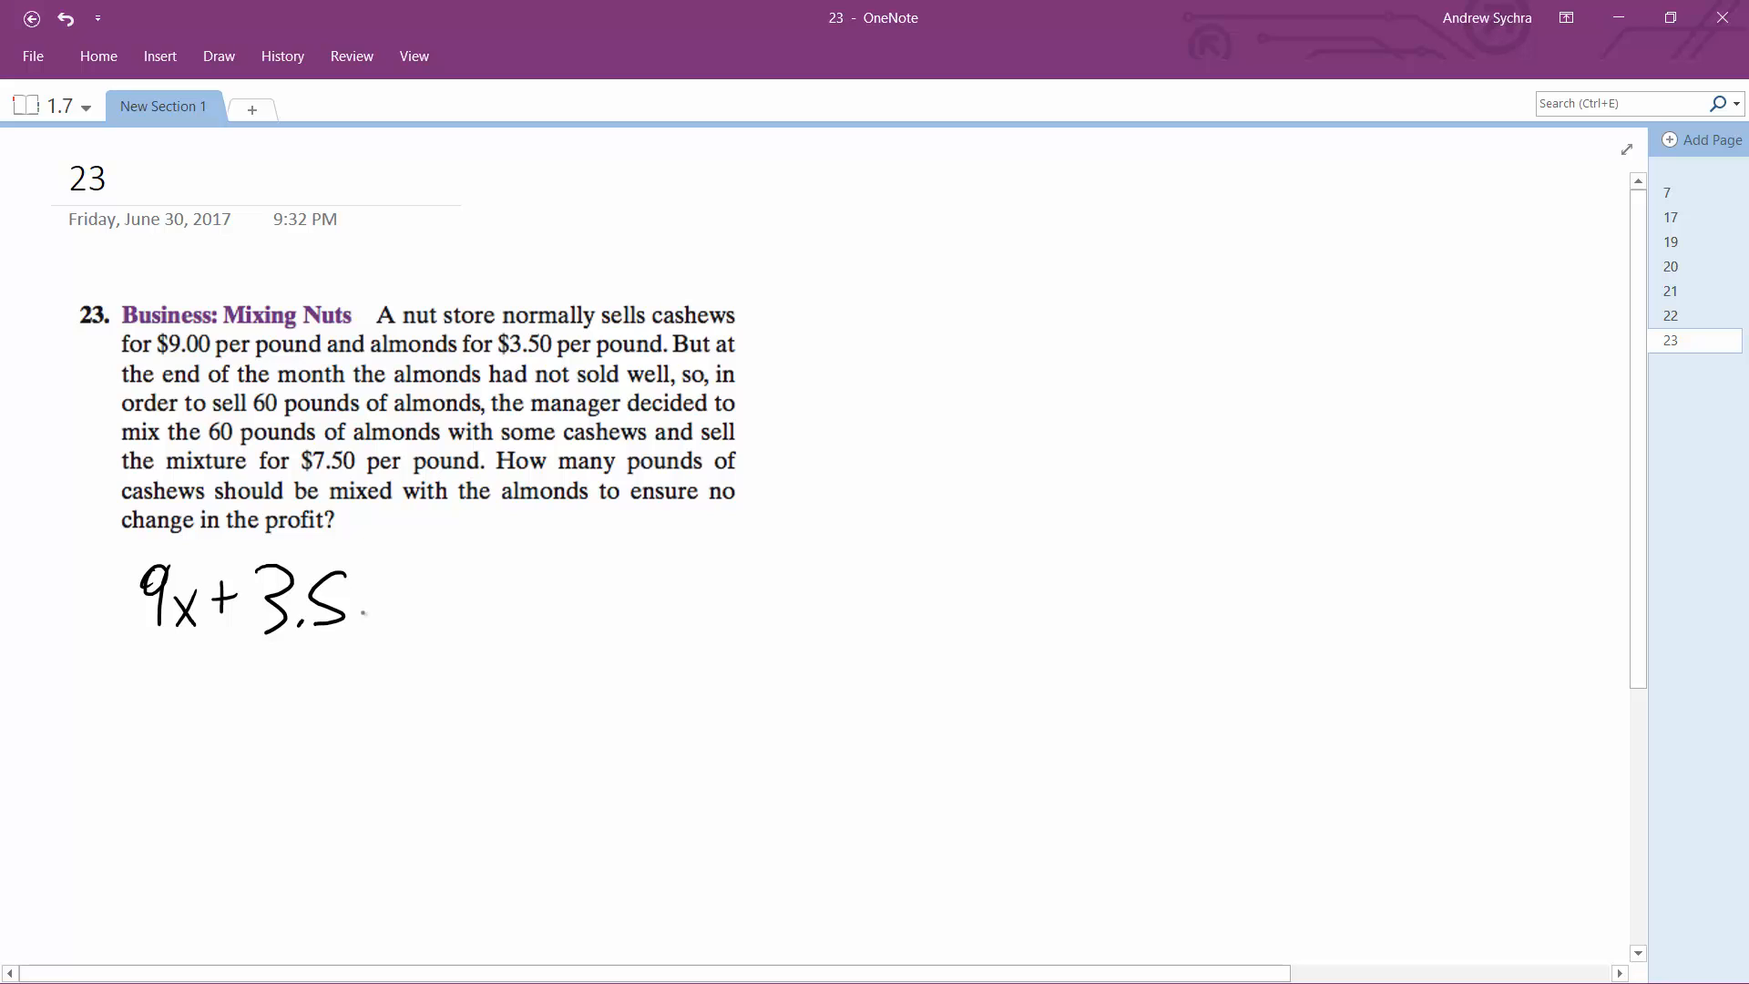
drag(368, 607, 424, 586)
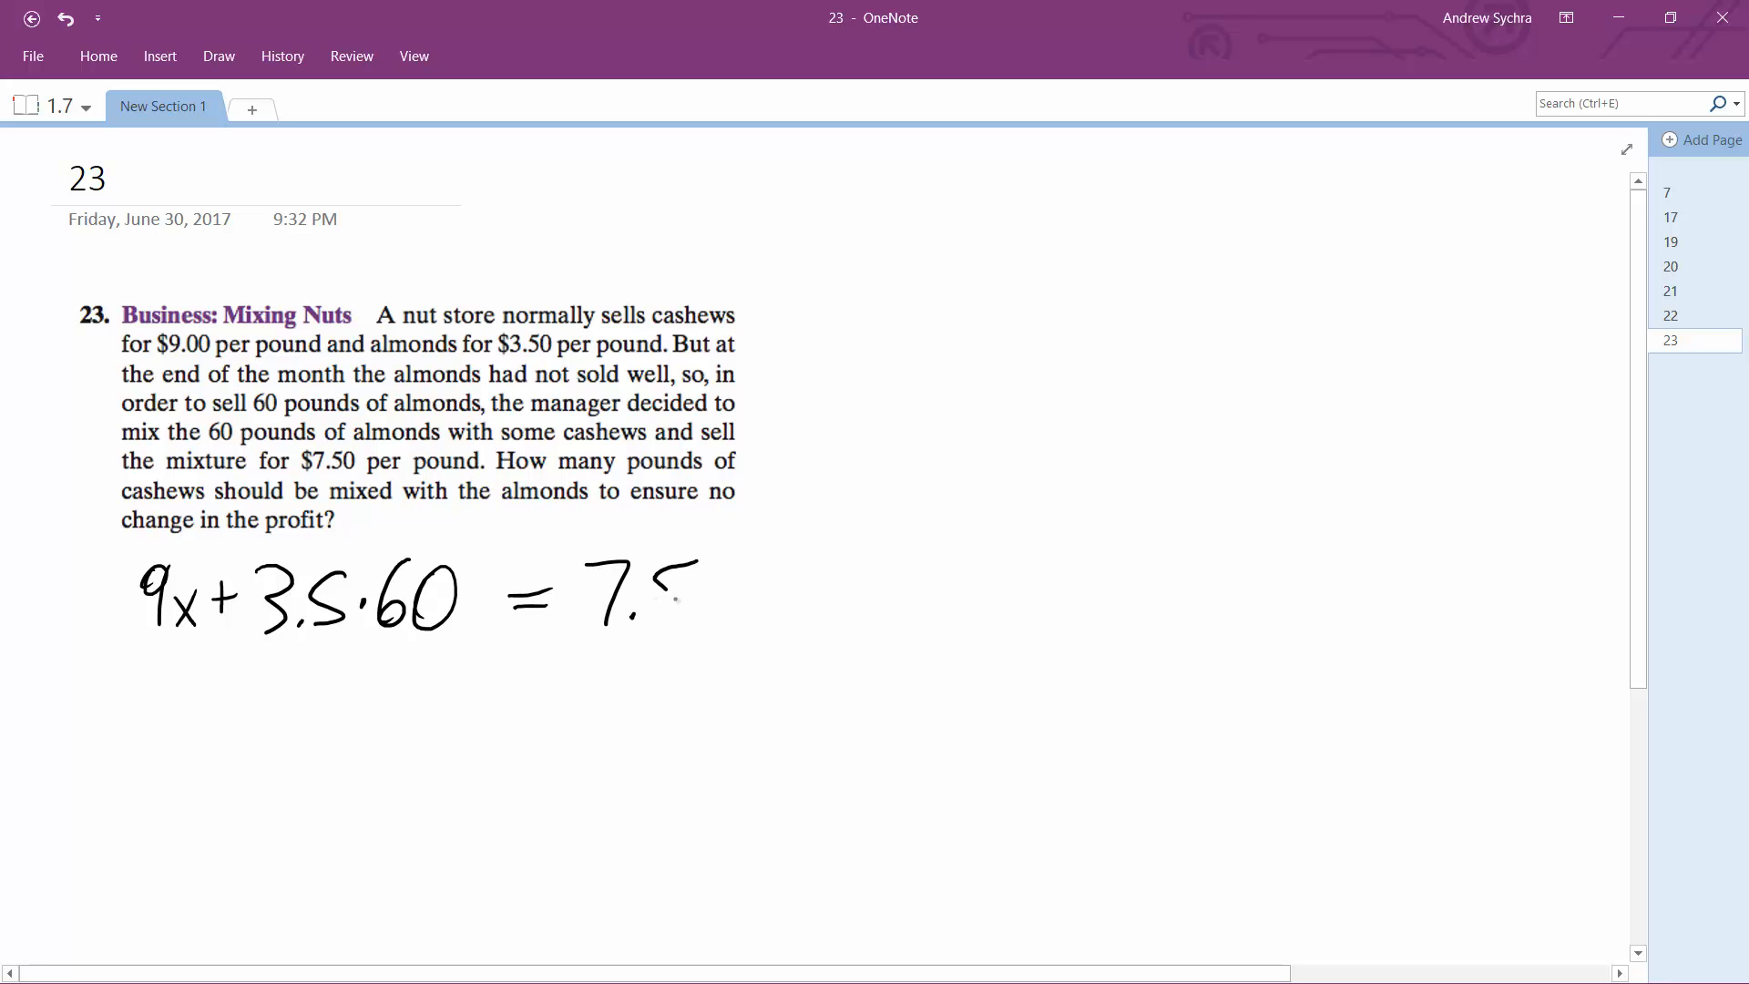
drag(697, 568, 725, 641)
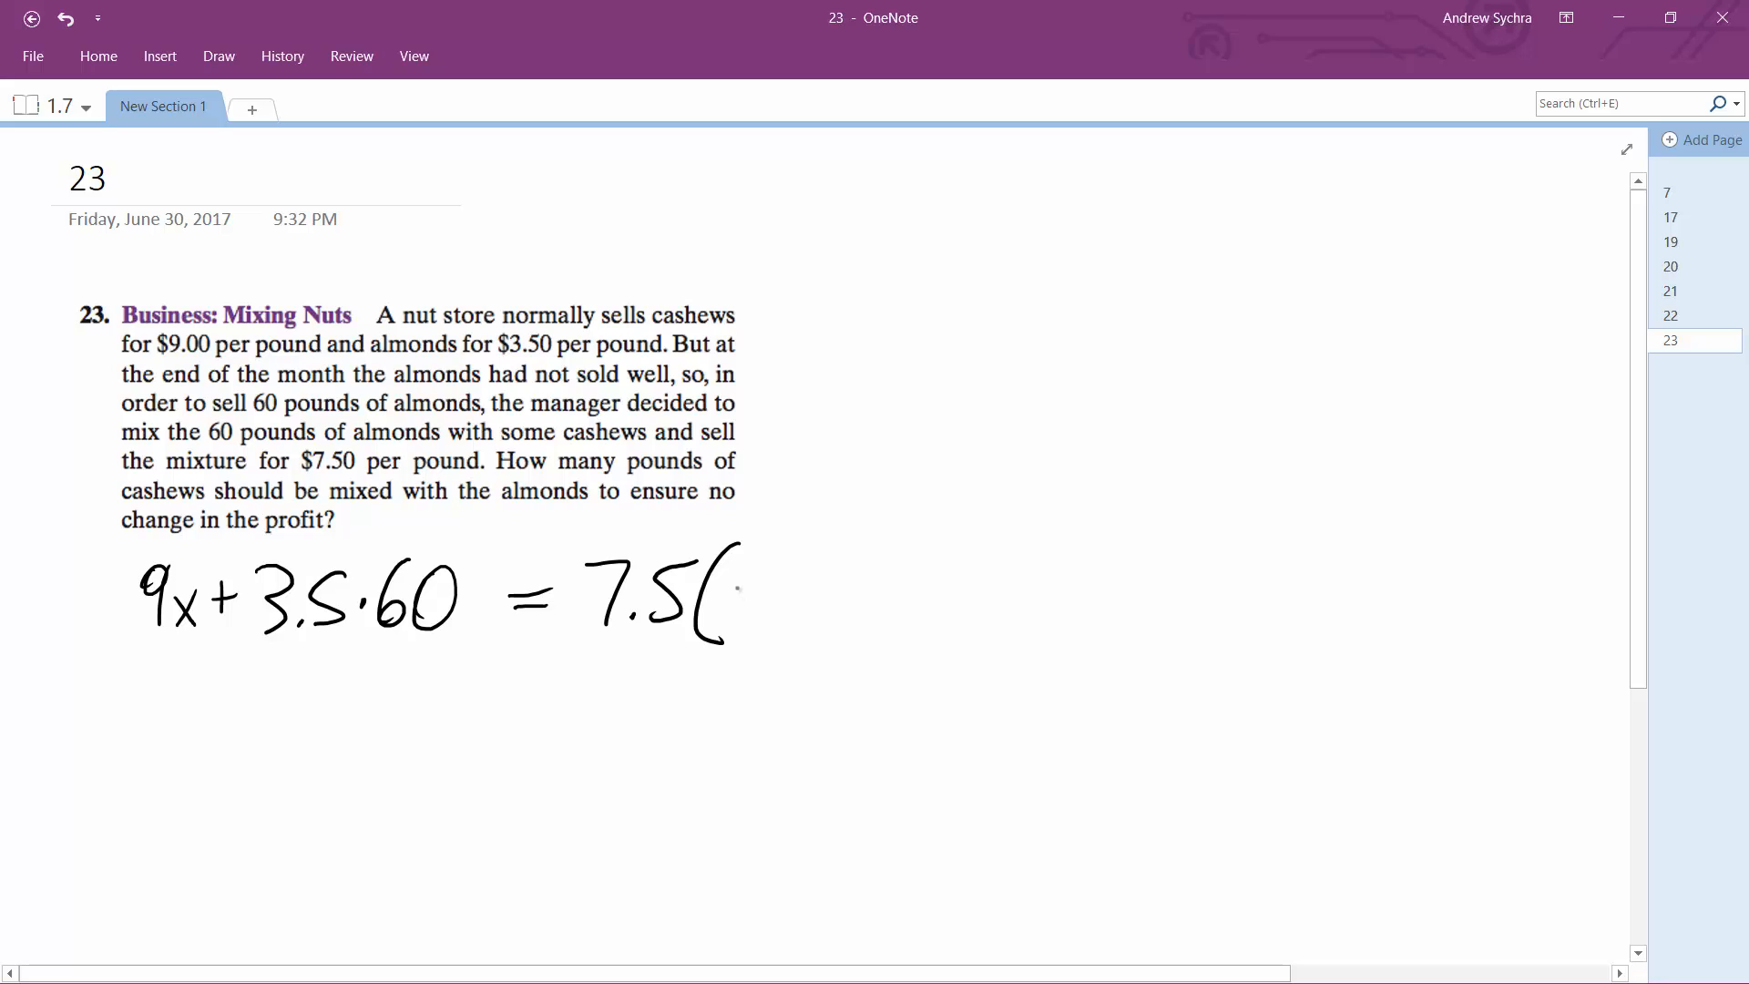
drag(736, 602, 814, 597)
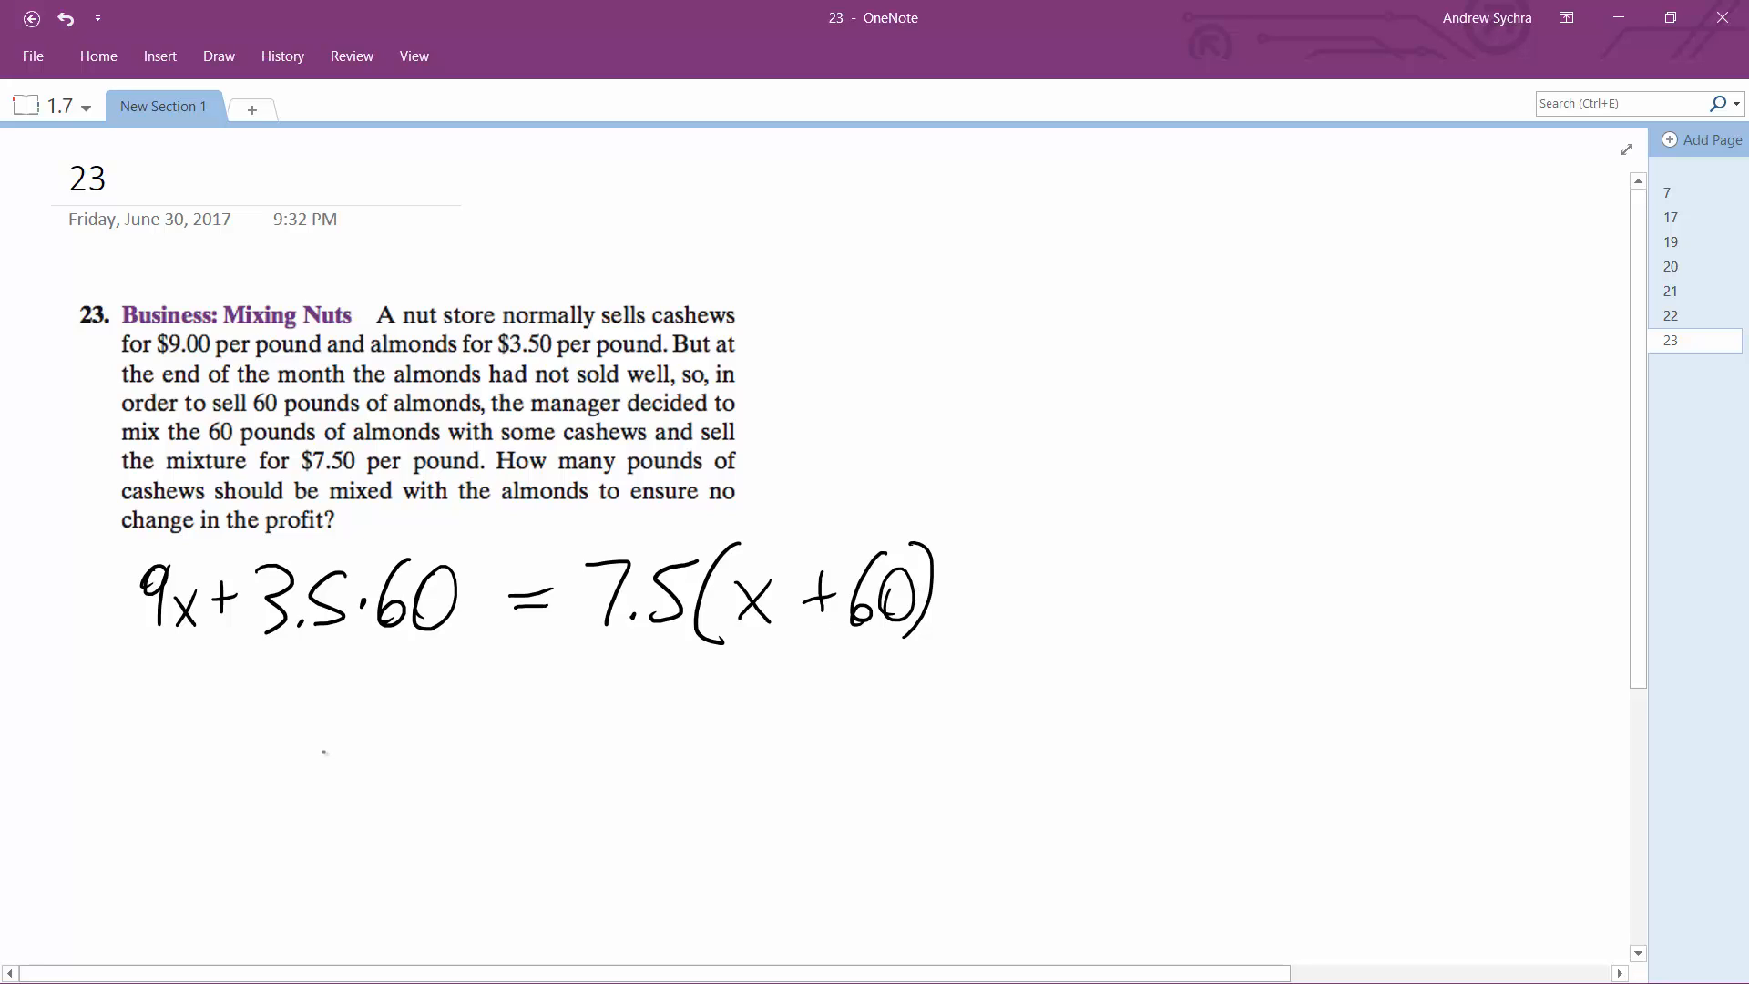
drag(168, 696, 240, 719)
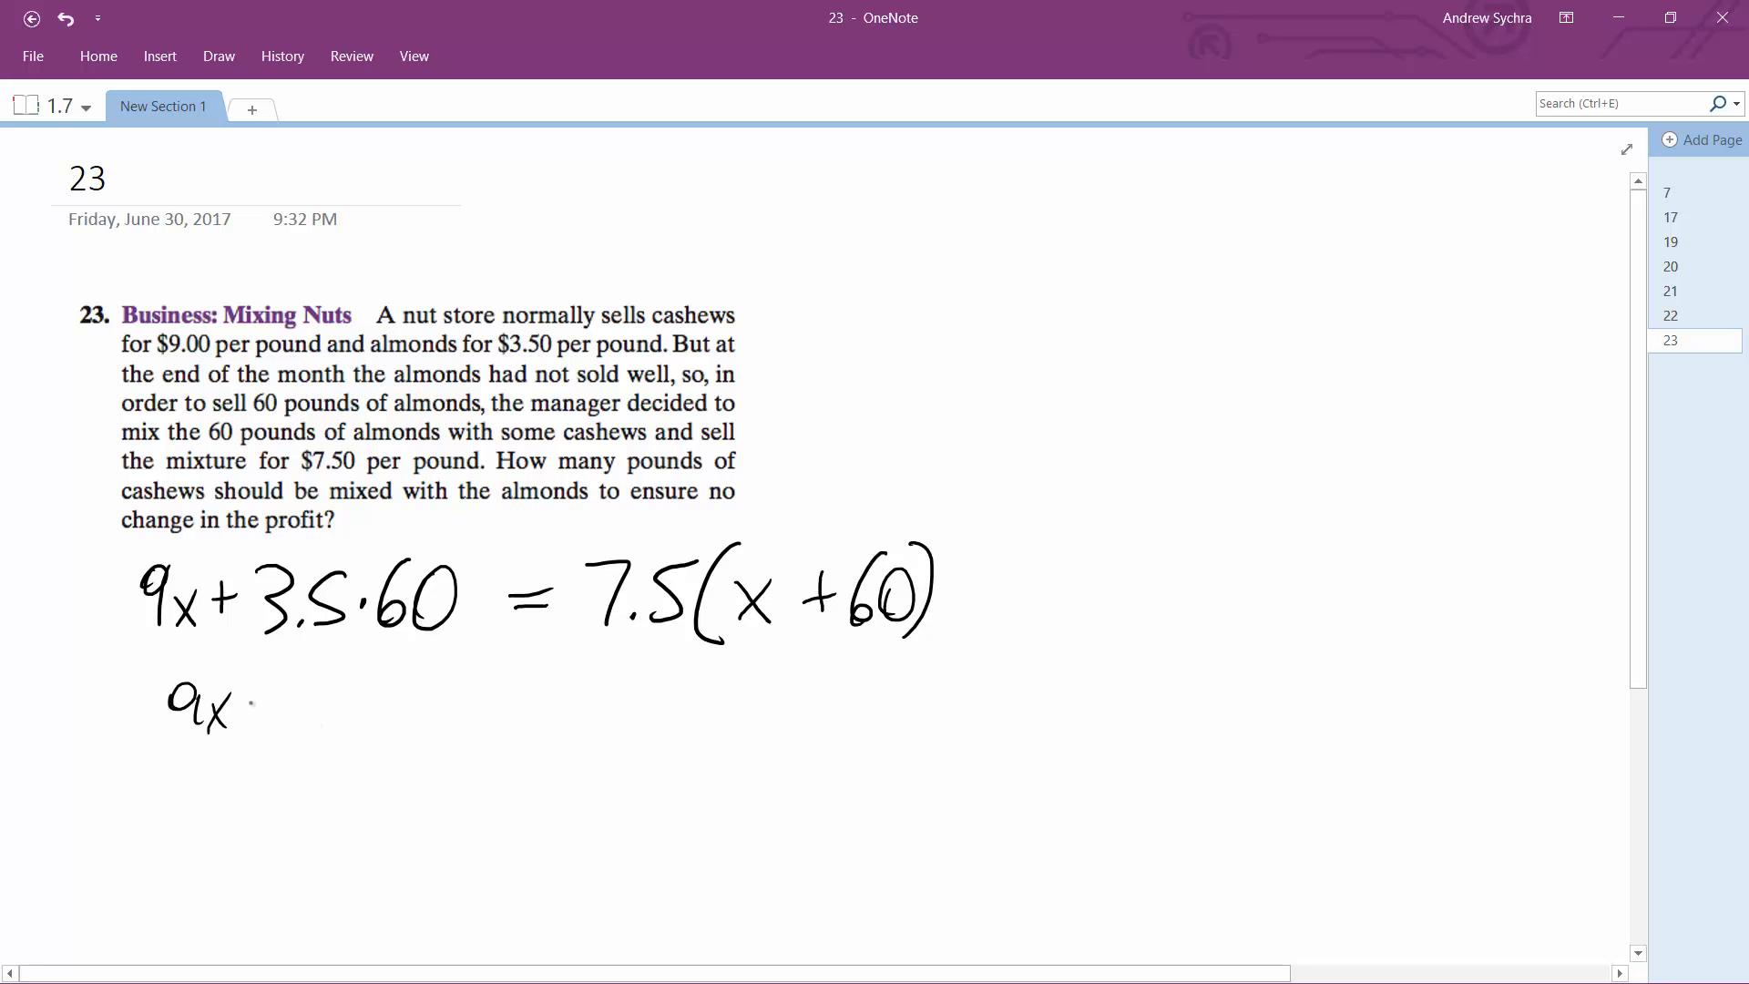
- Ink + 210 = 7.5x + 450 after the 9x on the second line
drag(244, 709, 273, 708)
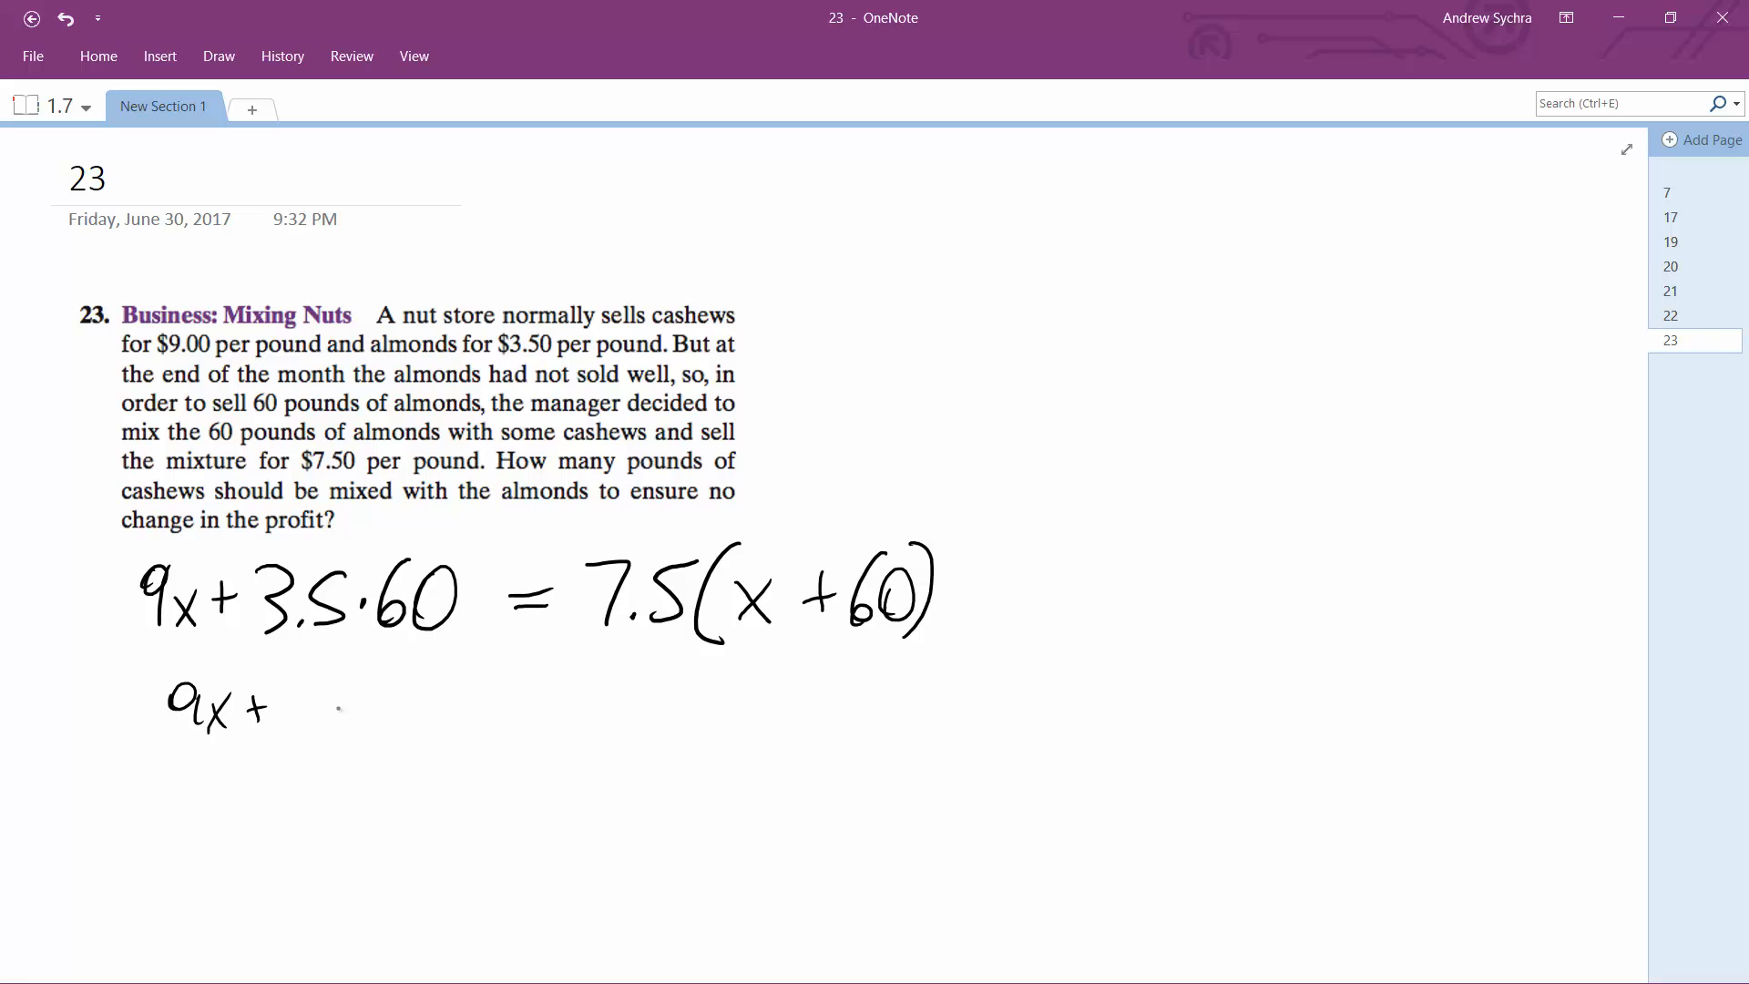
drag(301, 719, 335, 691)
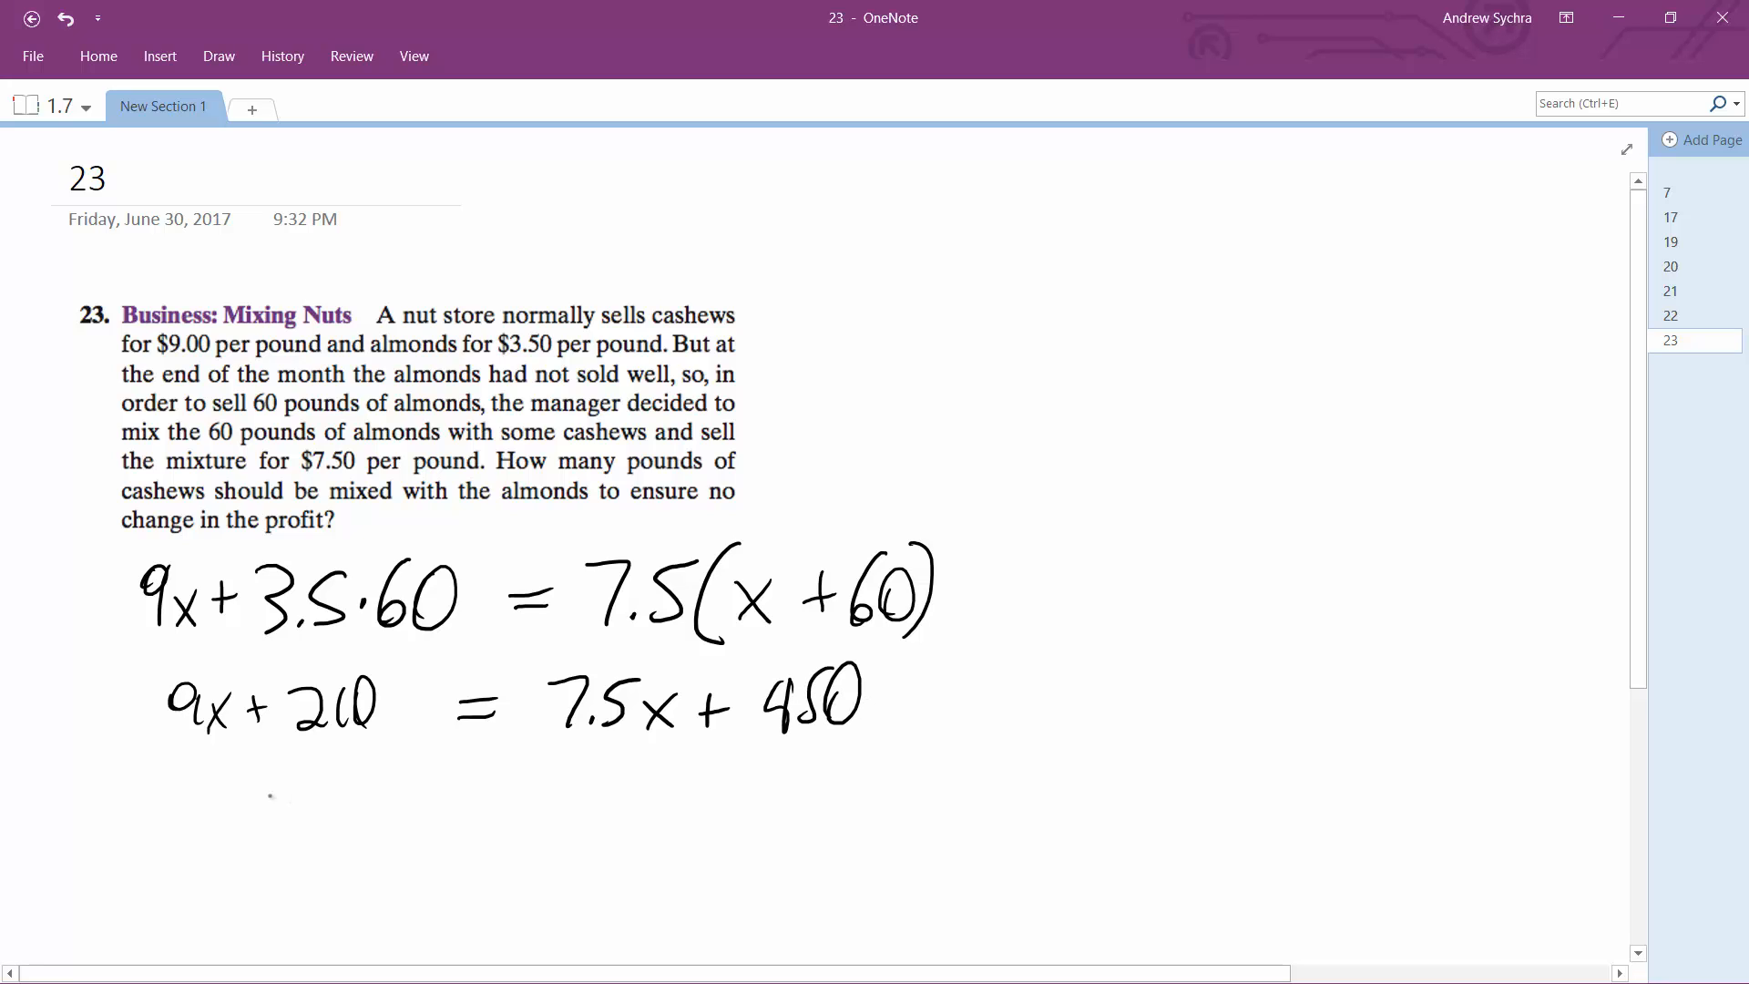
- Write 1.5x = 240, then x = 160 pds beneath it
drag(168, 803, 257, 803)
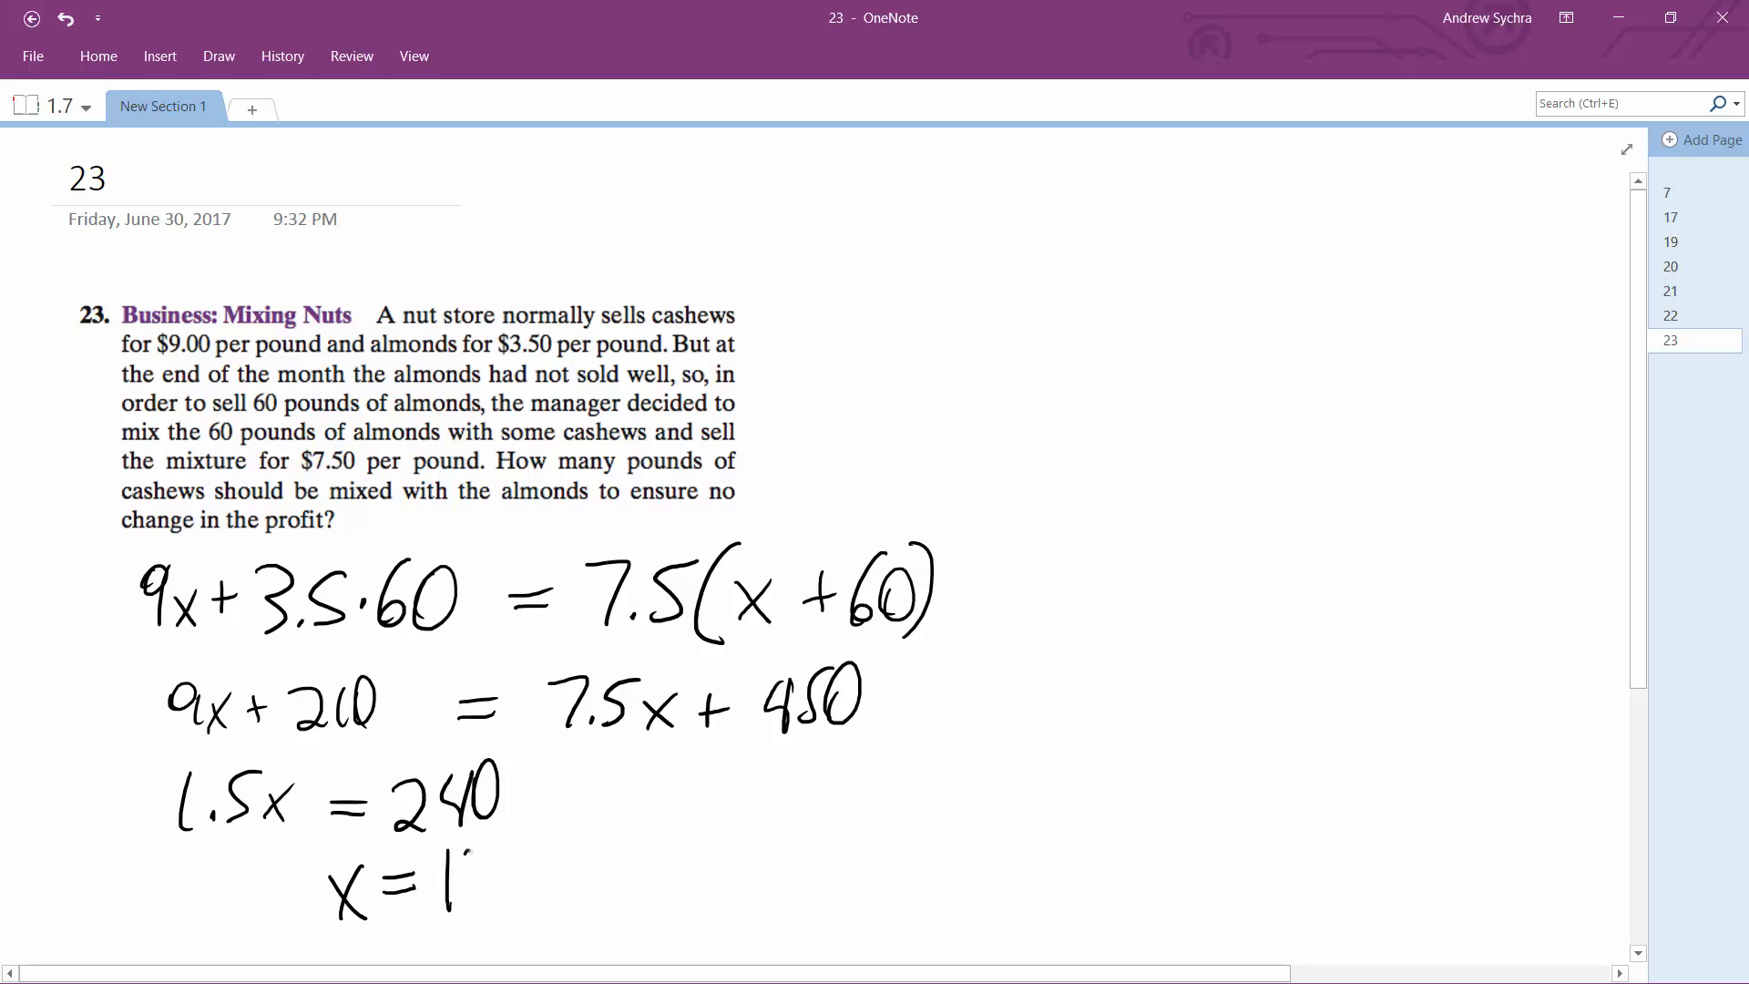
text(160 pds.)
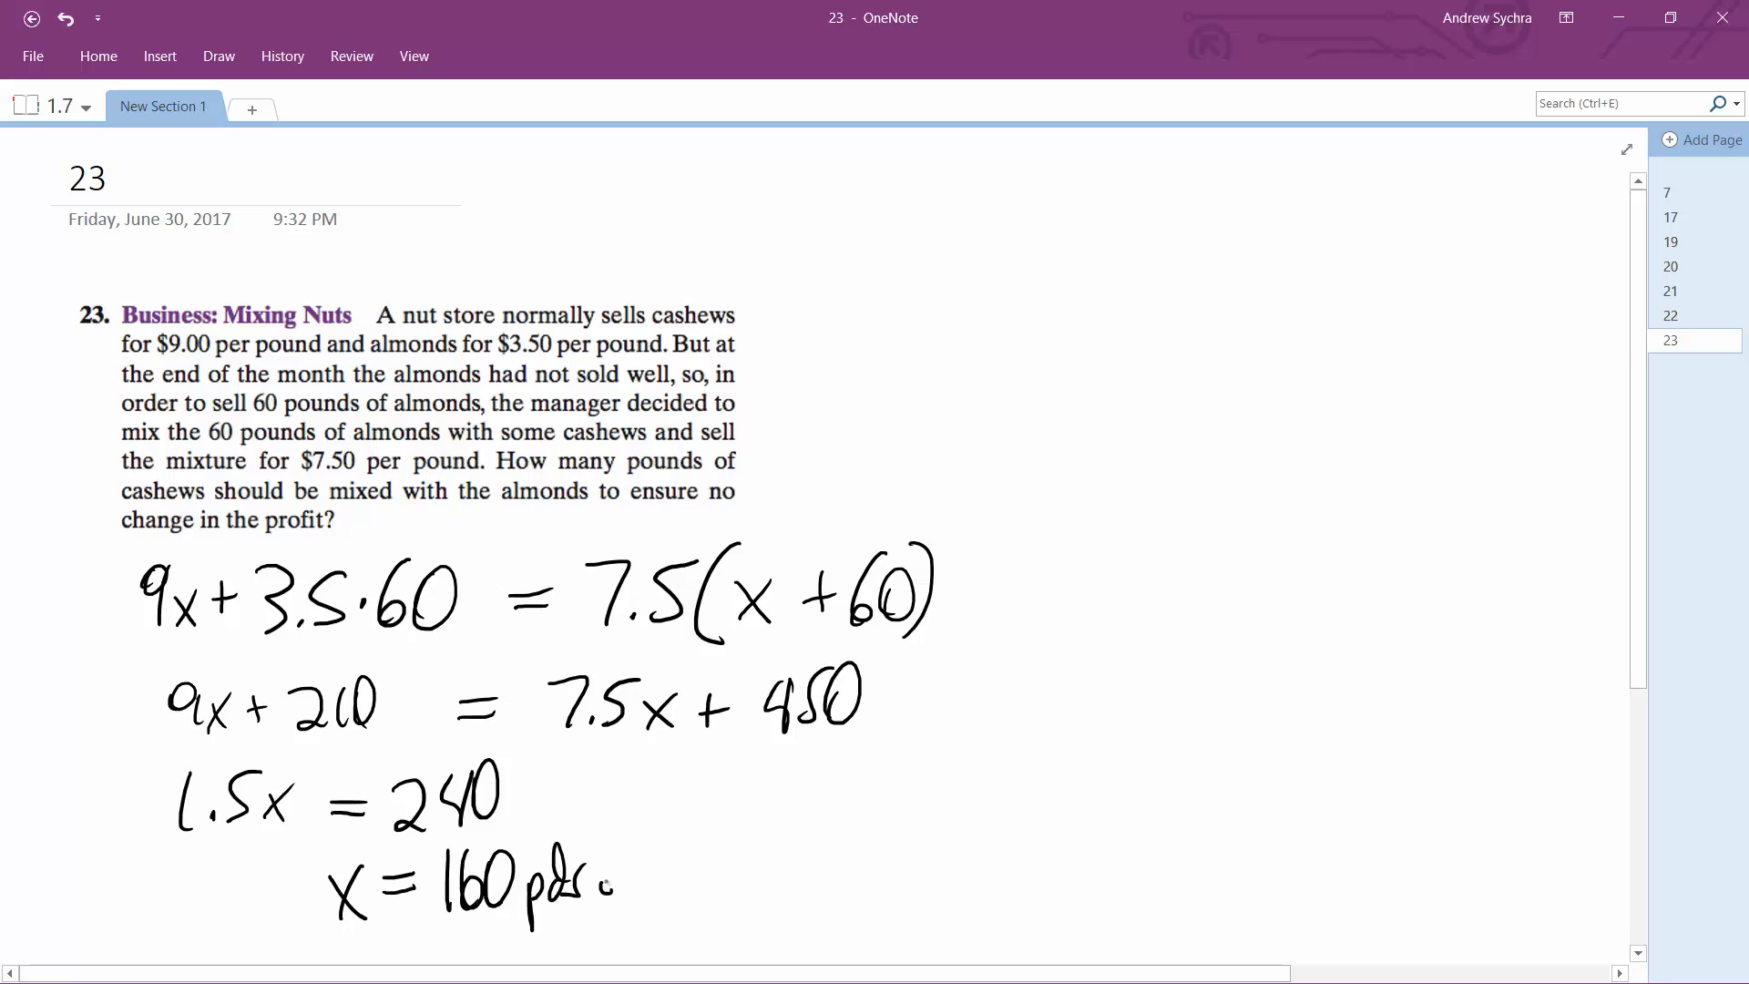